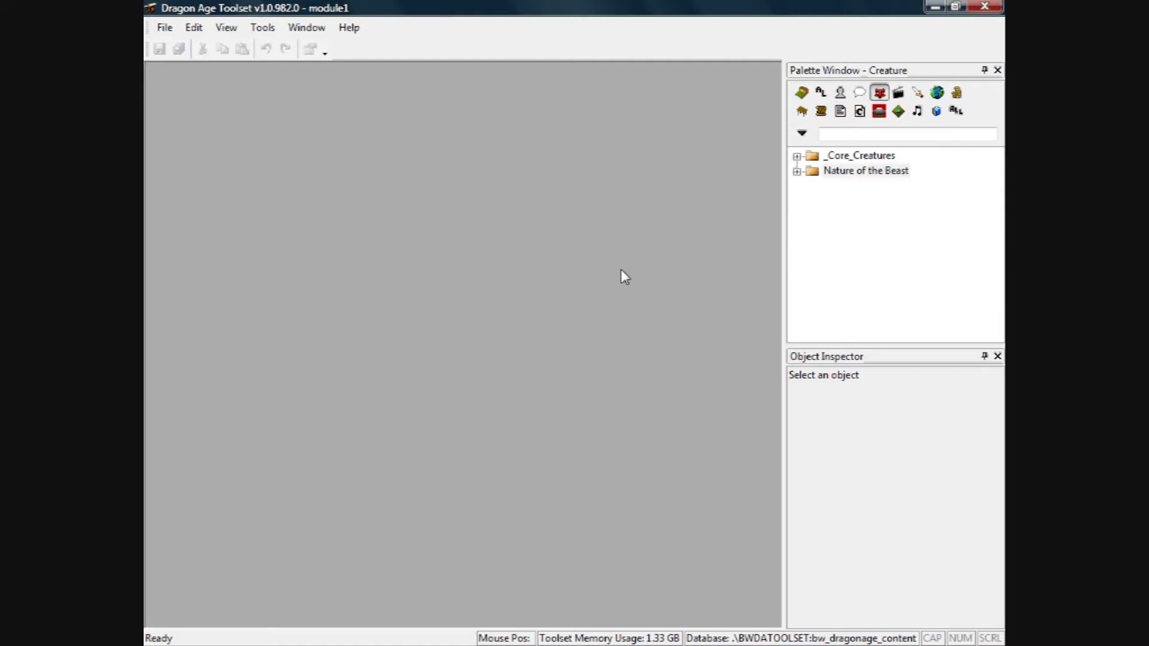
{"action": "mouse_move", "coordinate": [194, 18]}
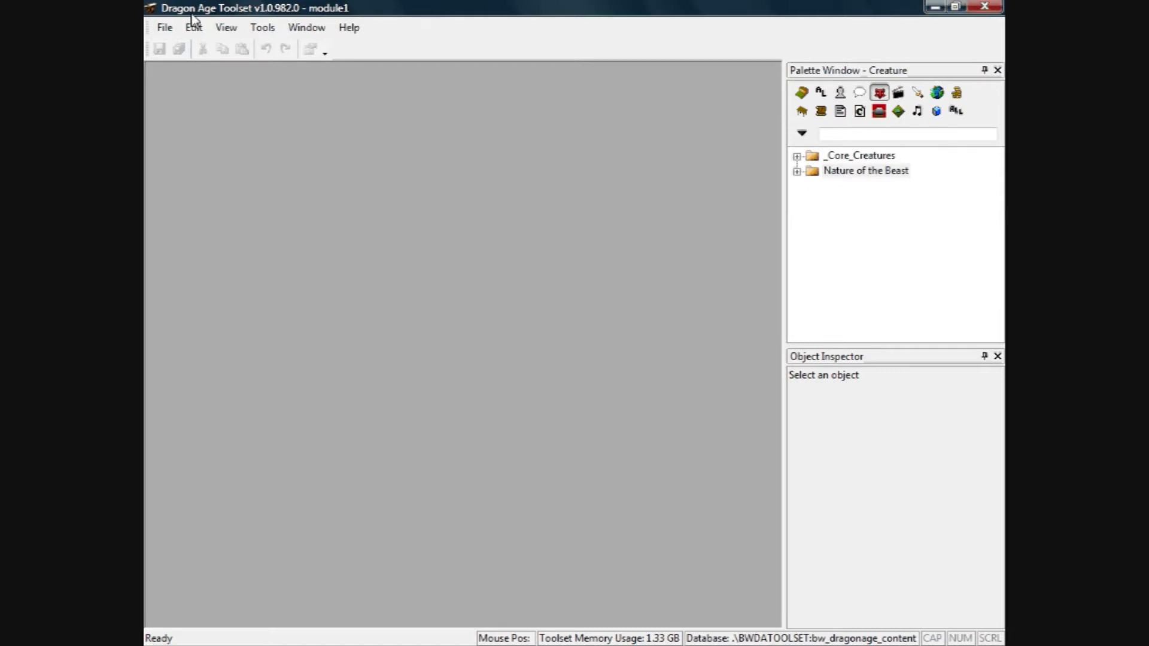
Open the File menu for module1
{"action": "left_click", "coordinate": [164, 27]}
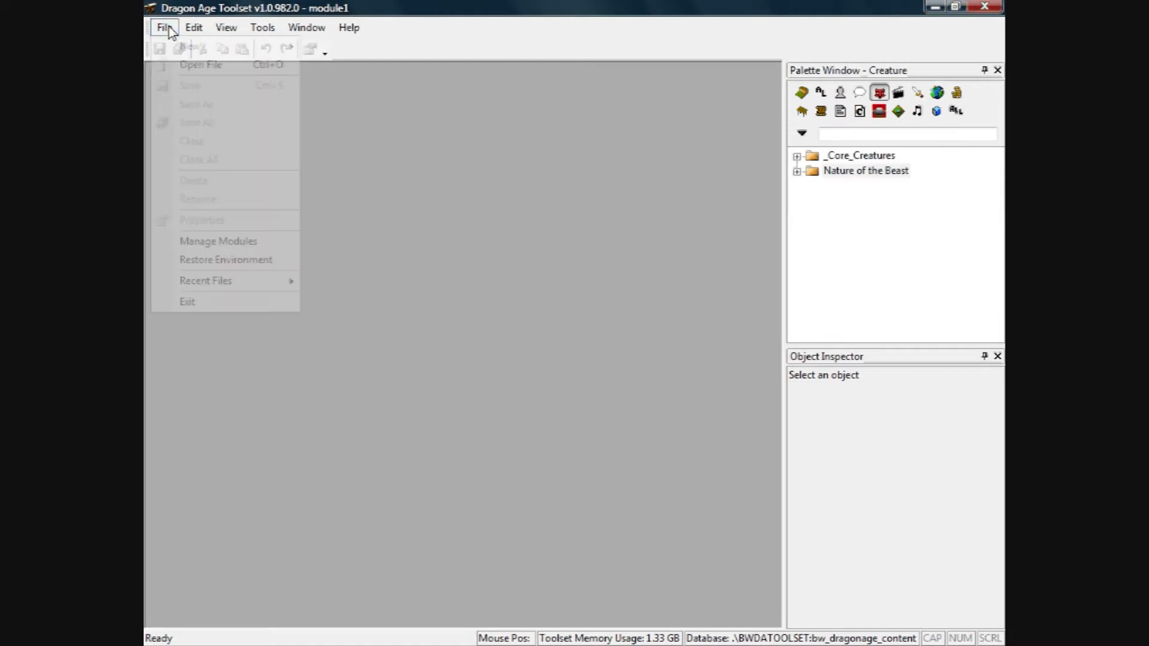
Create a new Terrain (Landscape) Level at the default 64×64 size
{"action": "left_click", "coordinate": [368, 280]}
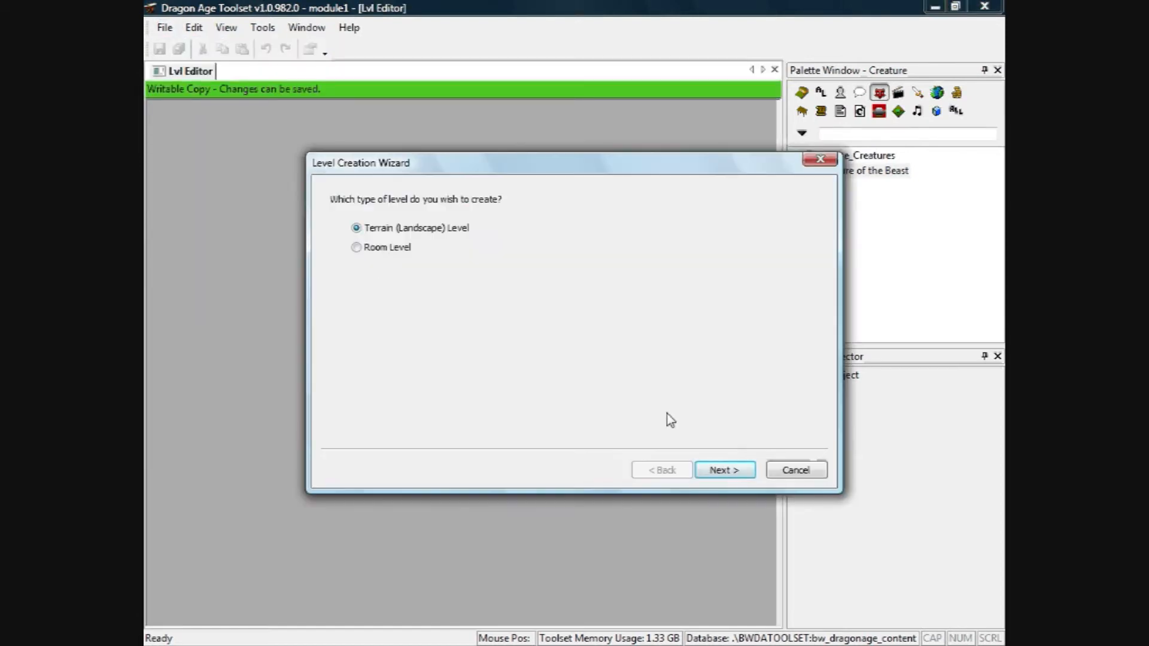
{"action": "left_click", "coordinate": [724, 470]}
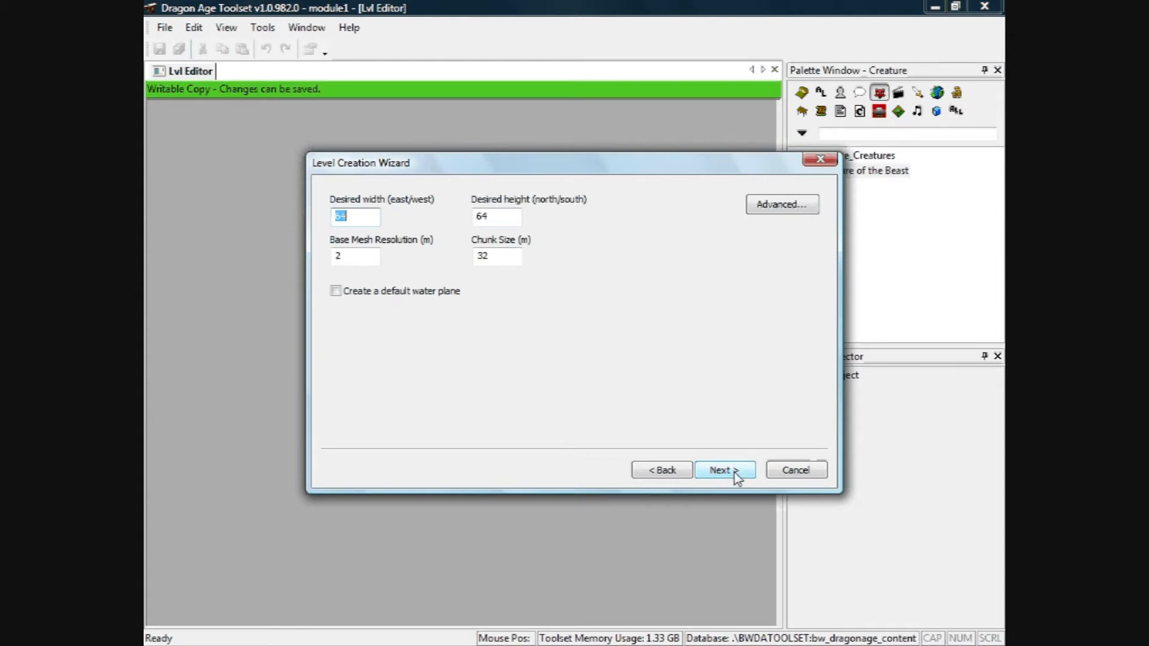
{"action": "left_click", "coordinate": [723, 470]}
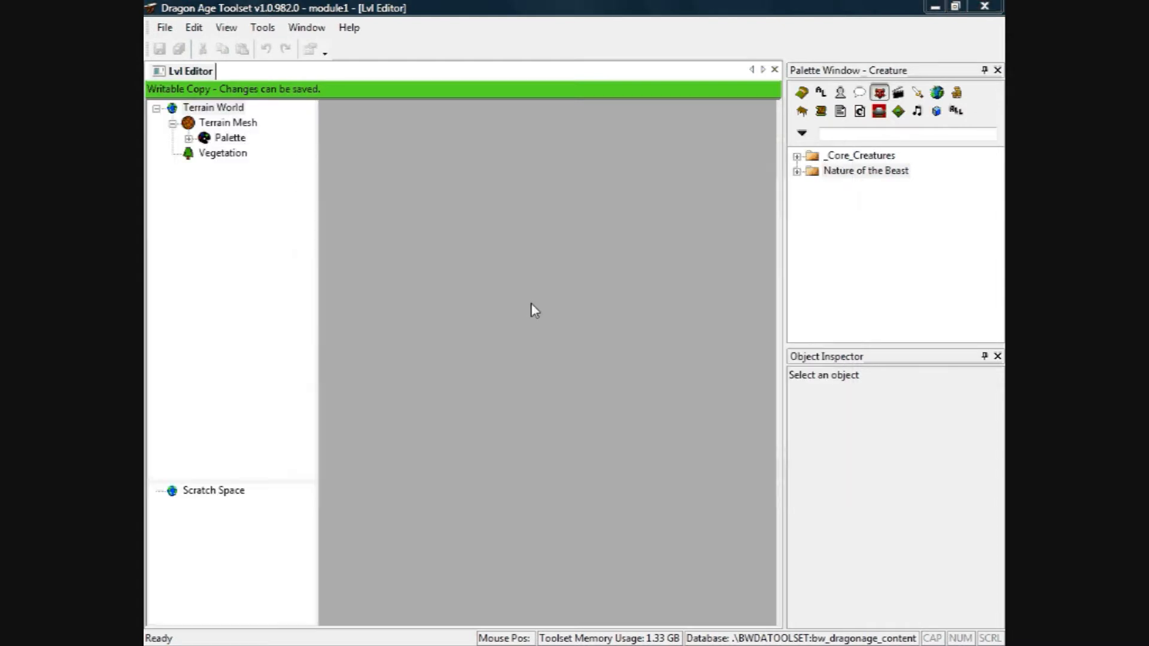
{"action": "mouse_move", "coordinate": [558, 266]}
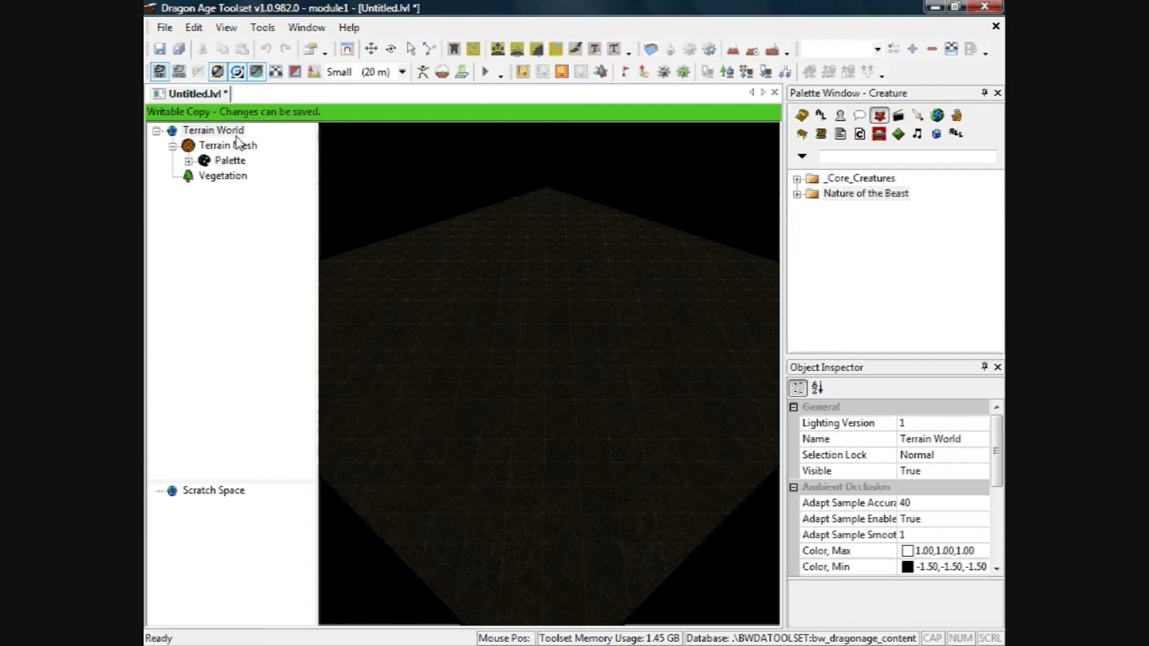
Insert a New Water Mesh under Terrain World
{"action": "right_click", "coordinate": [213, 130]}
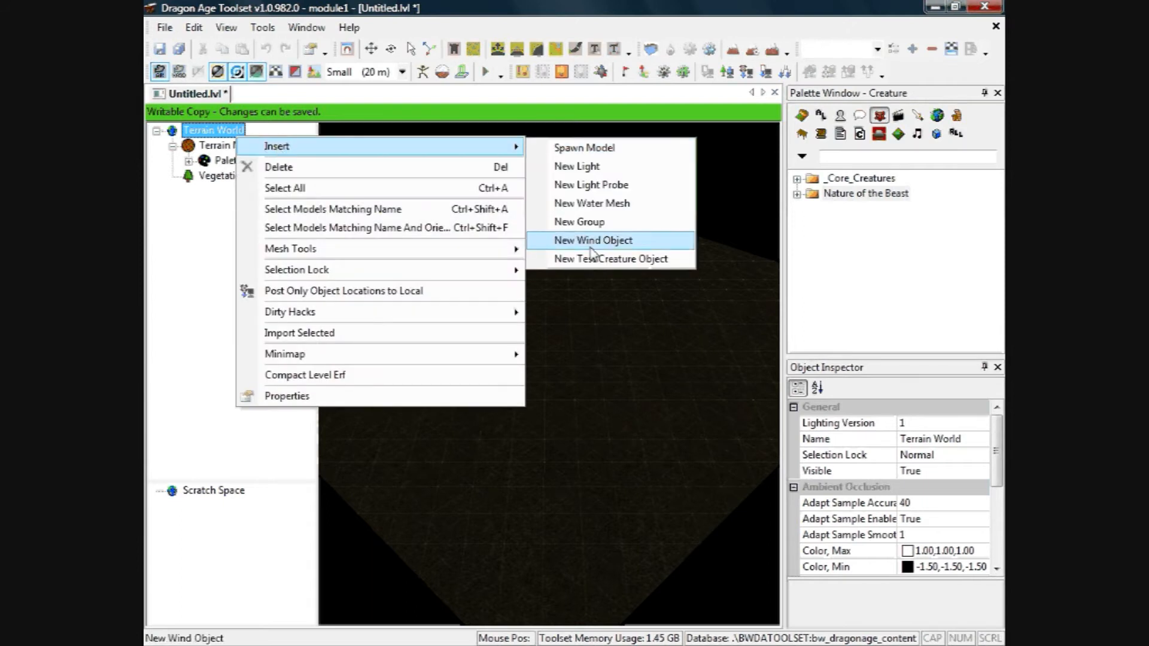
{"action": "left_click", "coordinate": [591, 203]}
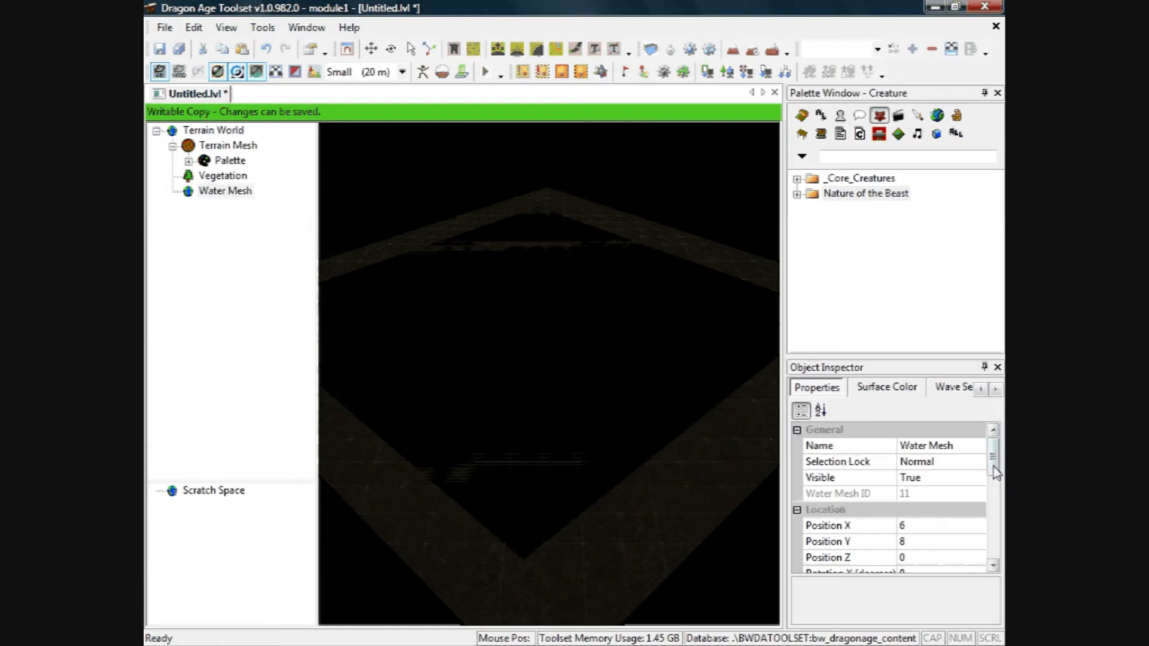
Set the water mesh Size X and Size Y to 100 and select it in the viewport
{"action": "scroll", "scroll_direction": "down", "scroll_amount": 3}
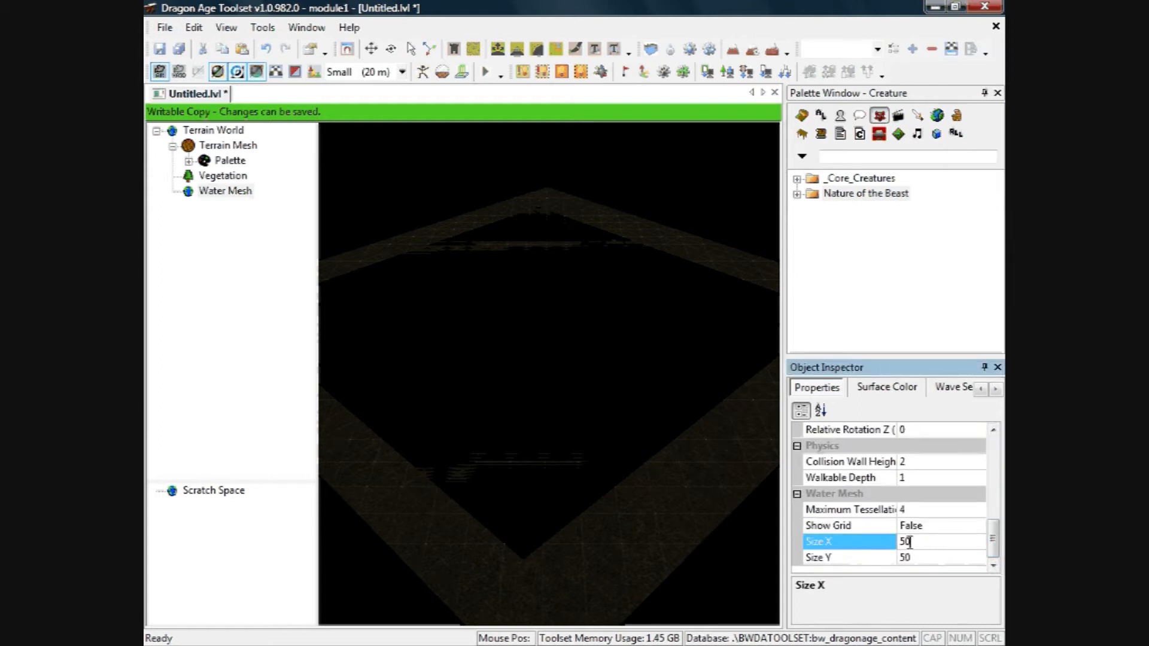
{"action": "type", "text": "100"}
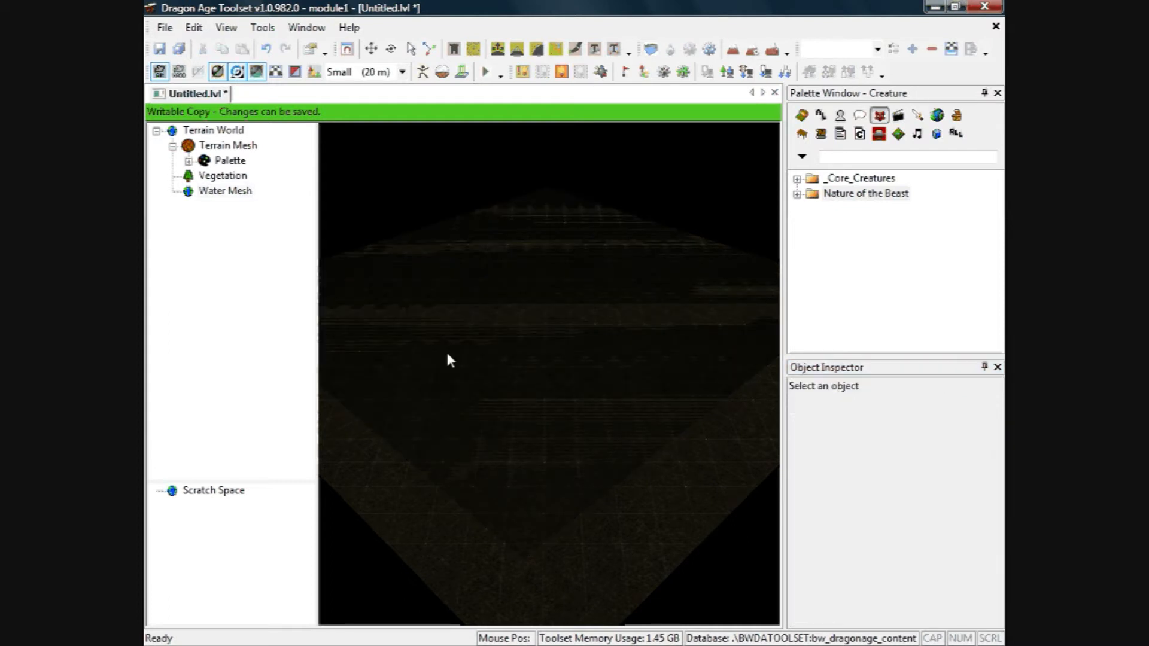
{"action": "left_click", "coordinate": [225, 190]}
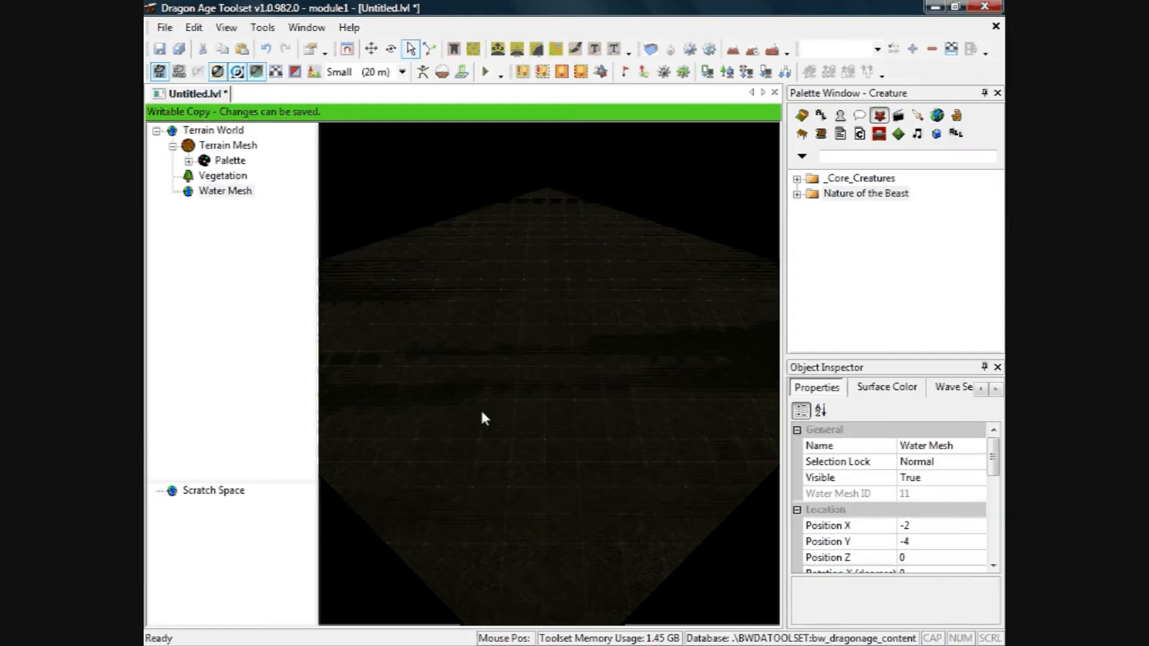
{"action": "mouse_move", "coordinate": [238, 156]}
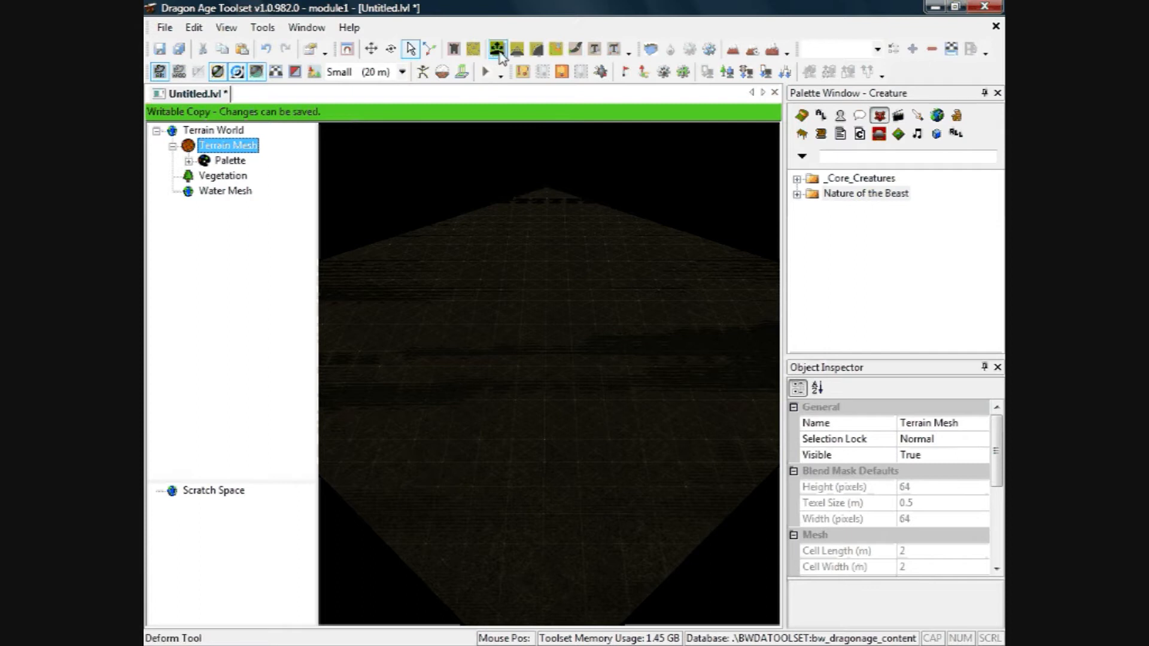
Activate the Deform tool with the Raise/Lower brush to raise the terrain centre
{"action": "left_click", "coordinate": [496, 48]}
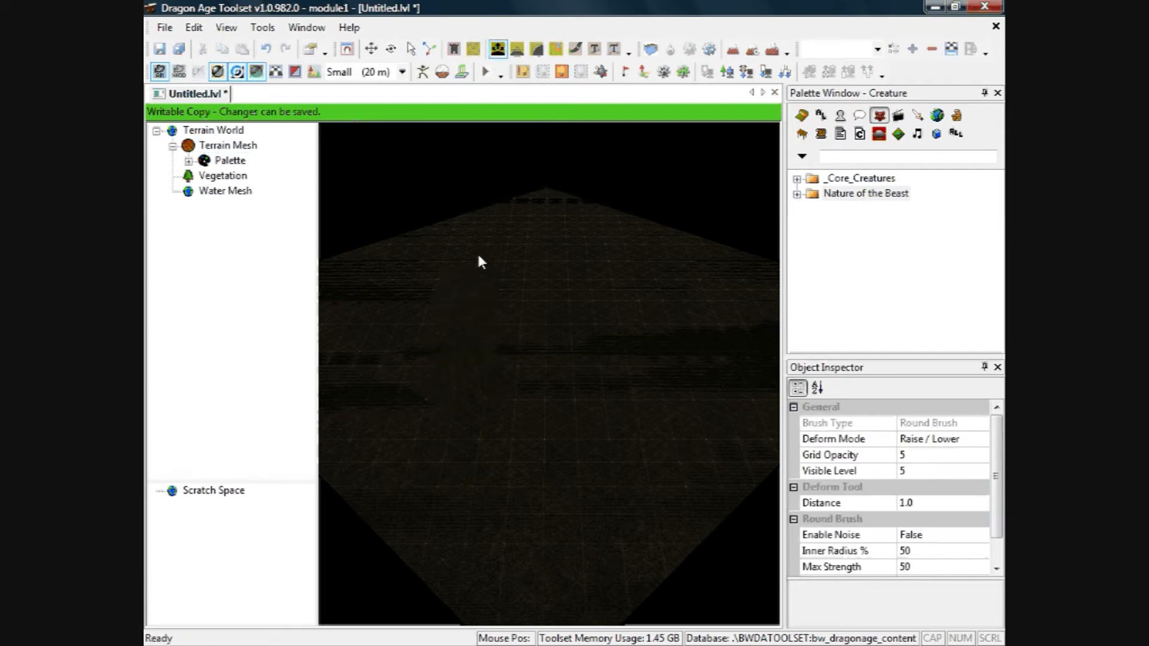
{"action": "mouse_move", "coordinate": [634, 409]}
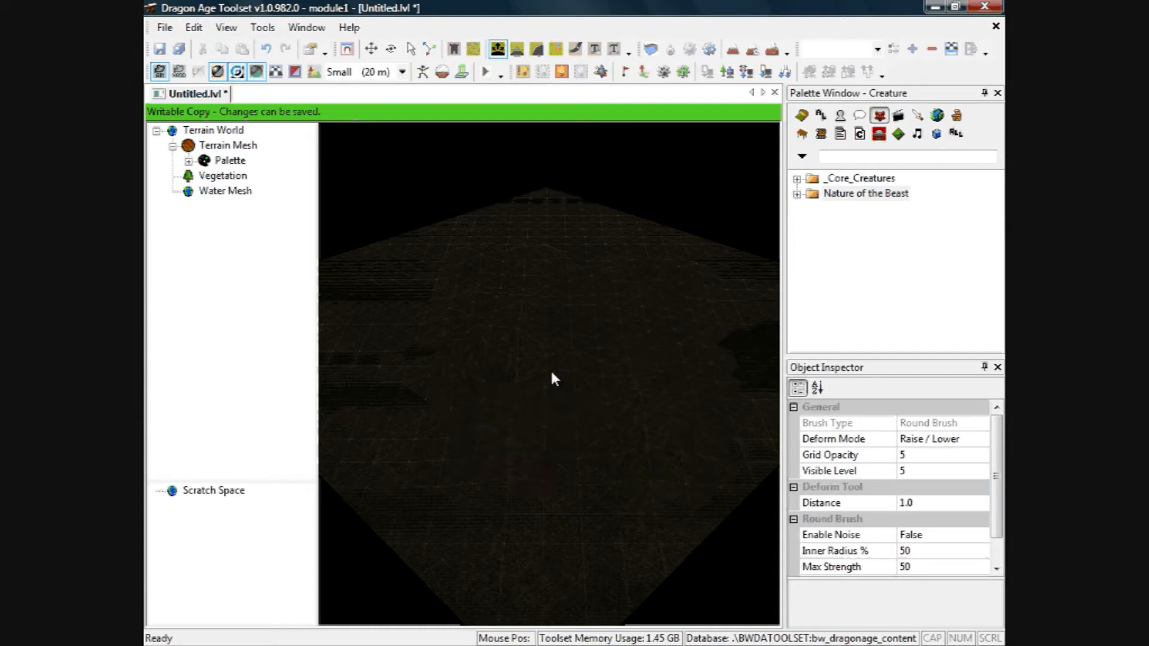
{"action": "mouse_move", "coordinate": [522, 294]}
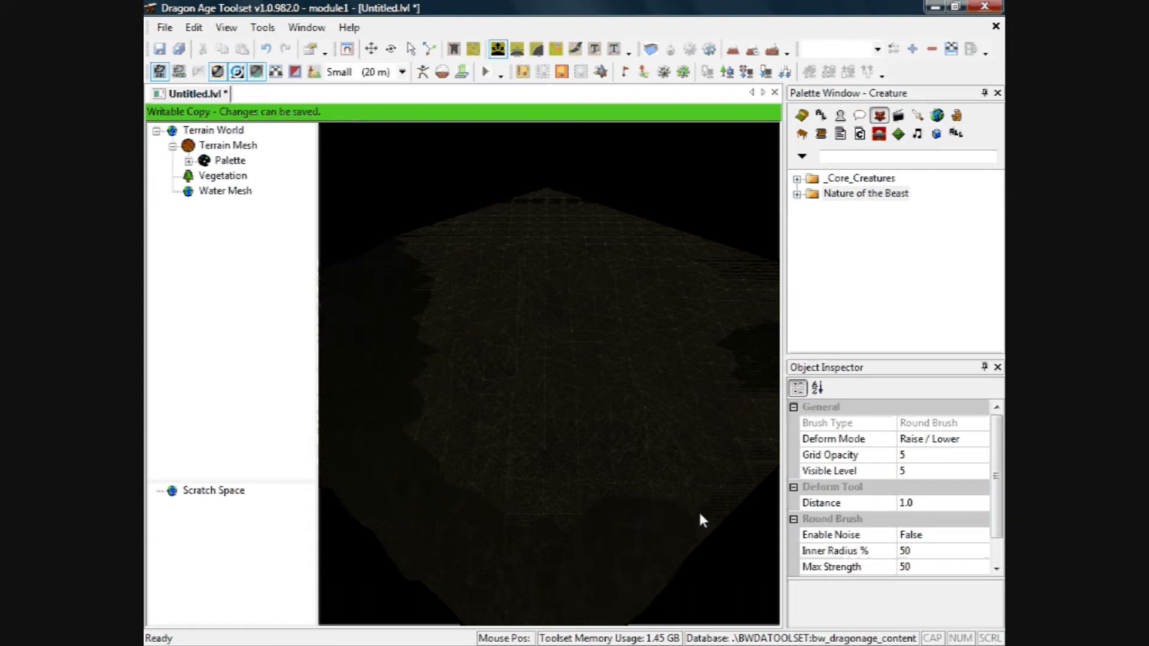
{"action": "mouse_move", "coordinate": [560, 258]}
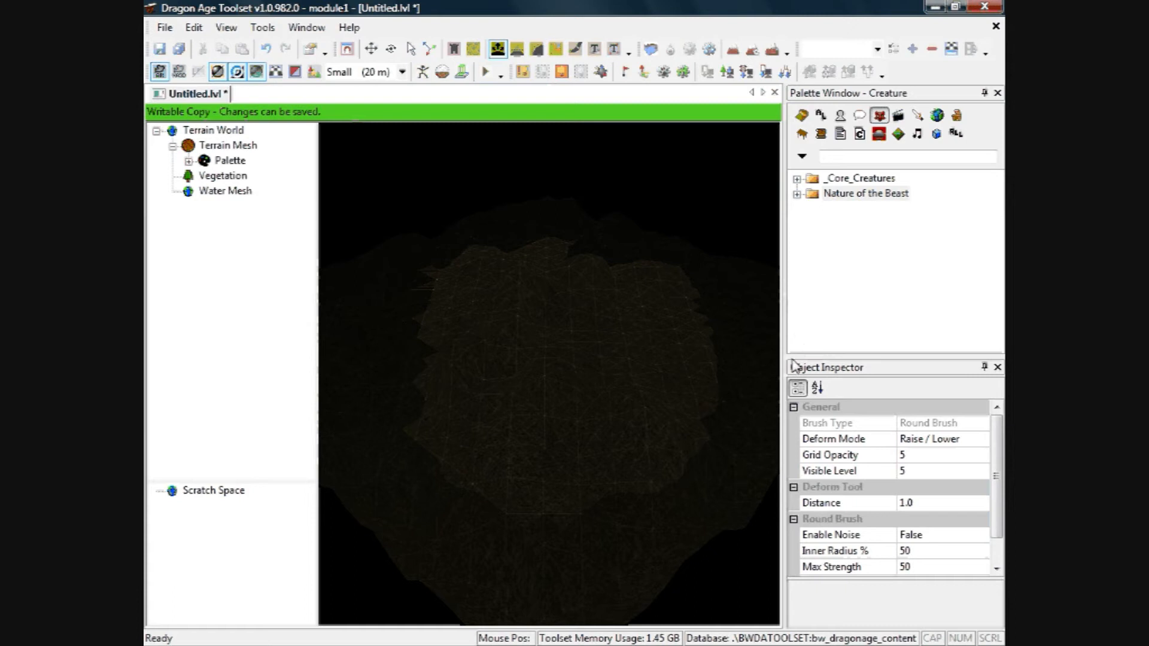
{"action": "mouse_move", "coordinate": [776, 448]}
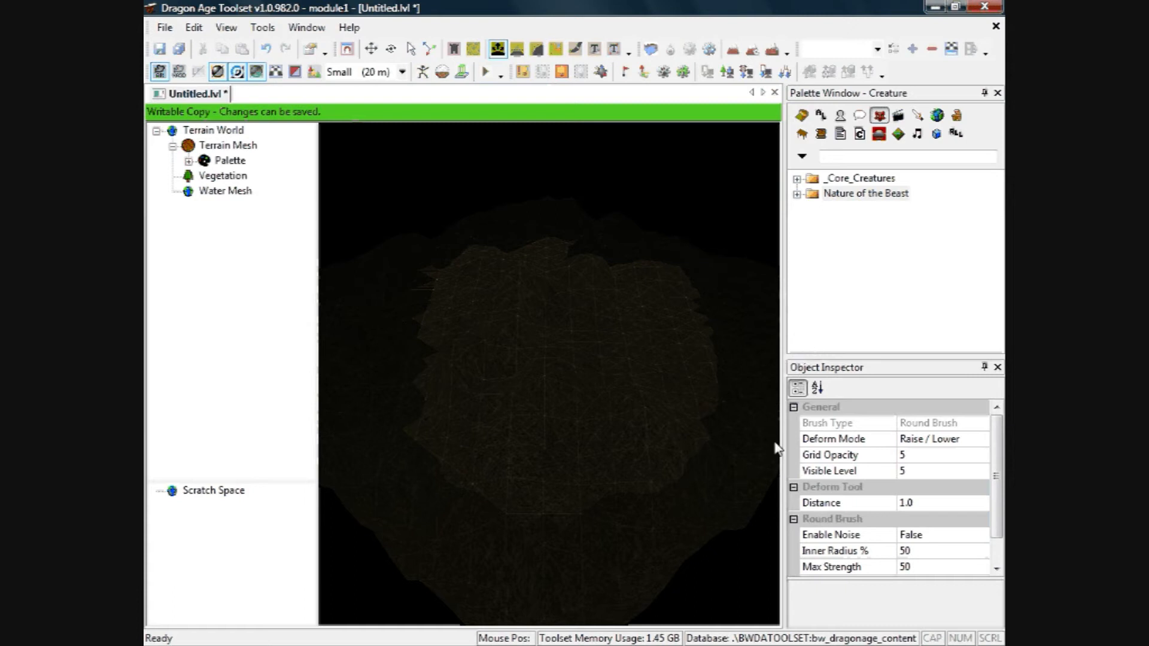
{"action": "mouse_move", "coordinate": [367, 574]}
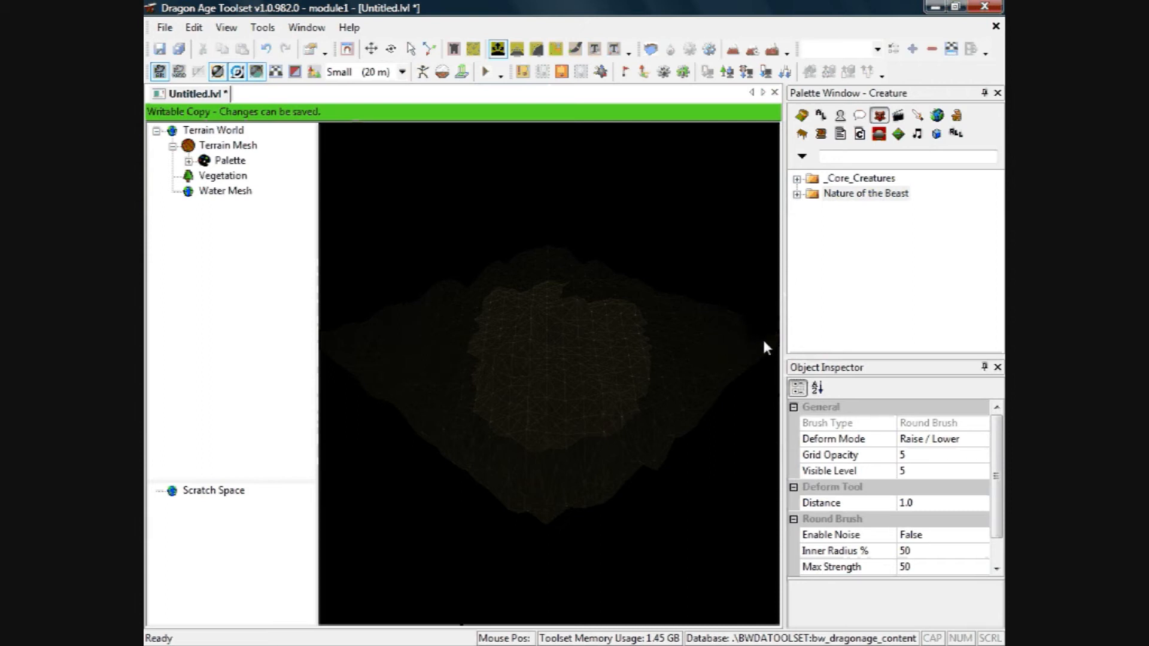
{"action": "mouse_move", "coordinate": [921, 420]}
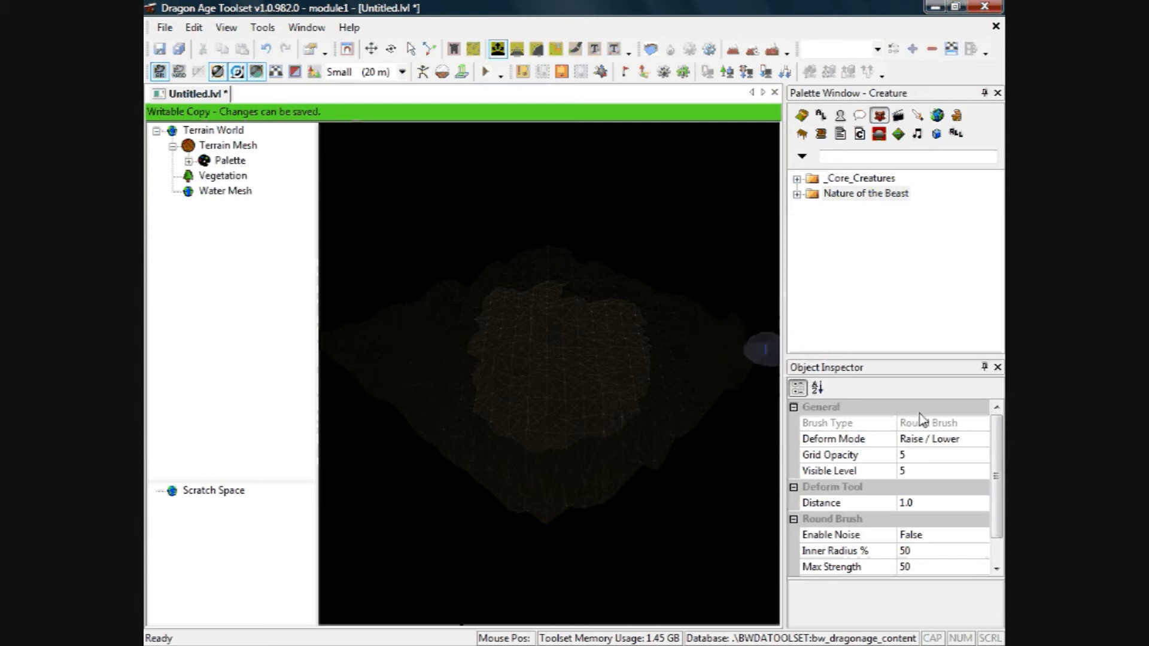
Select the Water Mesh and review its size and surface colour properties
{"action": "left_click", "coordinate": [224, 190]}
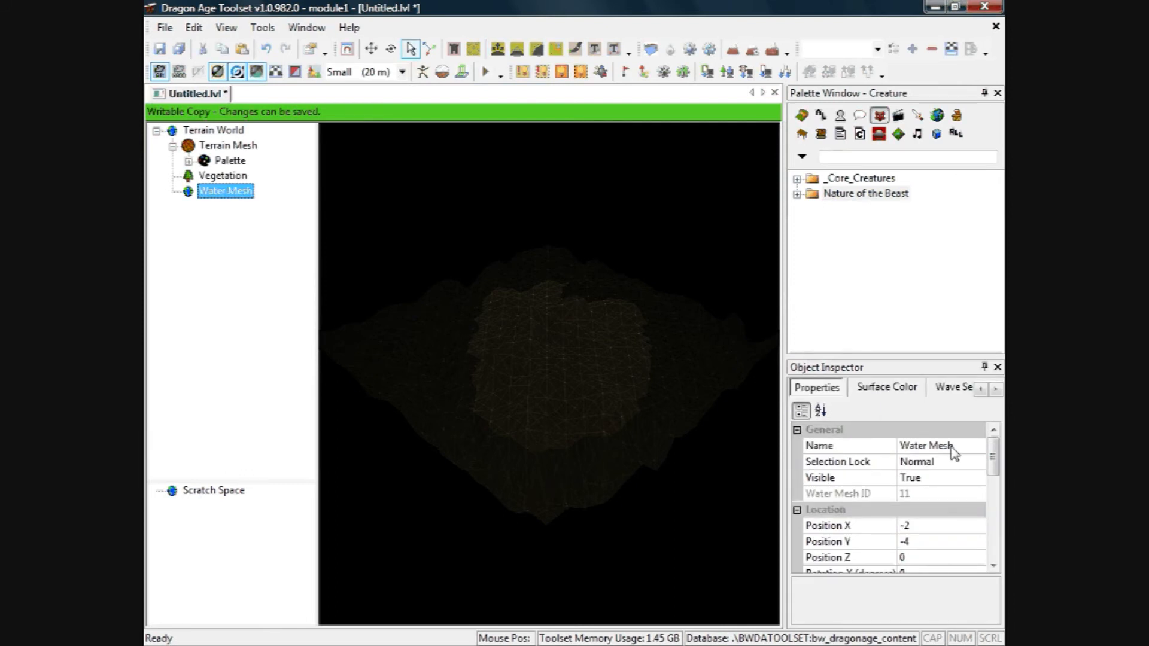
{"action": "scroll", "scroll_direction": "down", "scroll_amount": 3}
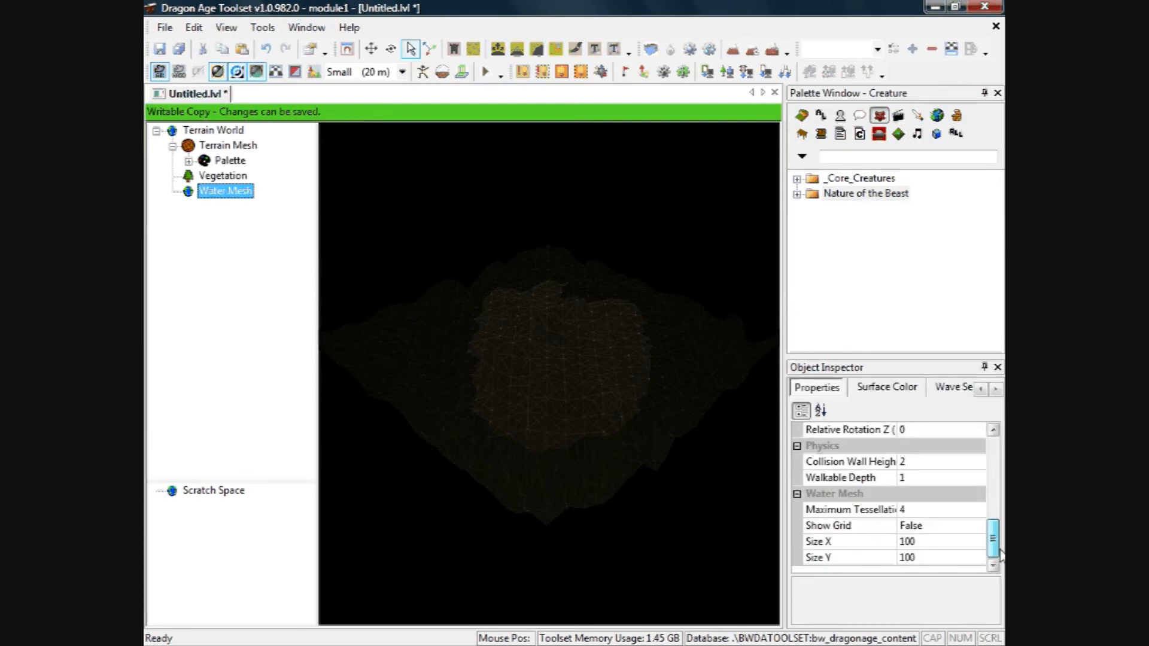
{"action": "scroll", "scroll_direction": "up", "scroll_amount": 3}
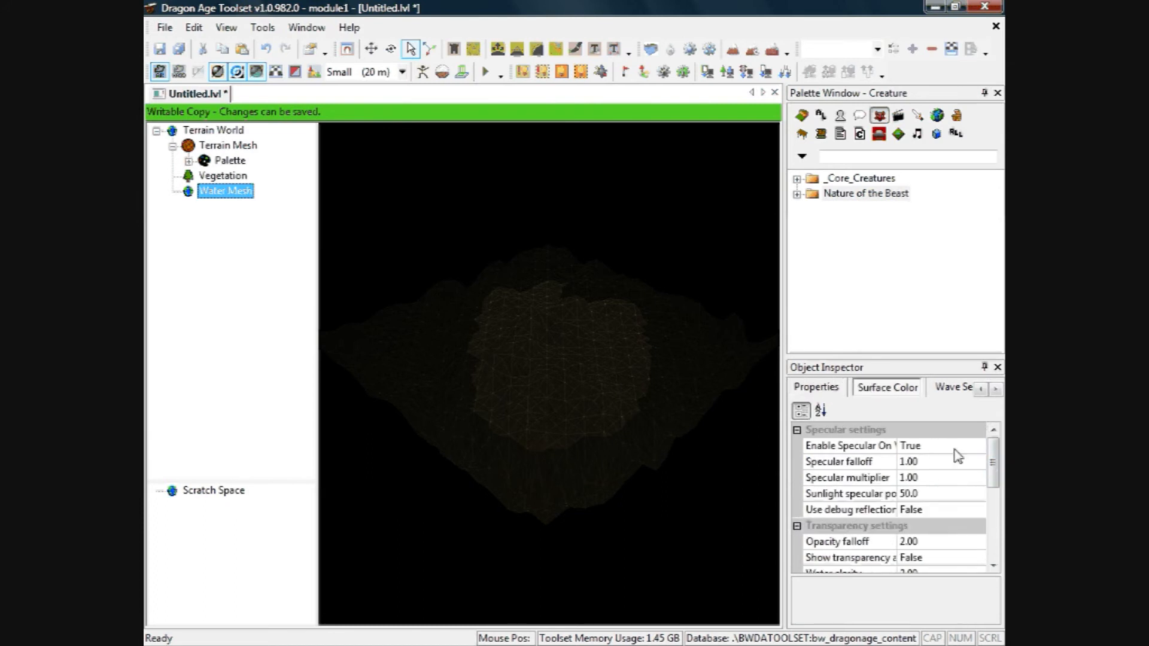
{"action": "scroll", "scroll_direction": "down", "scroll_amount": 3}
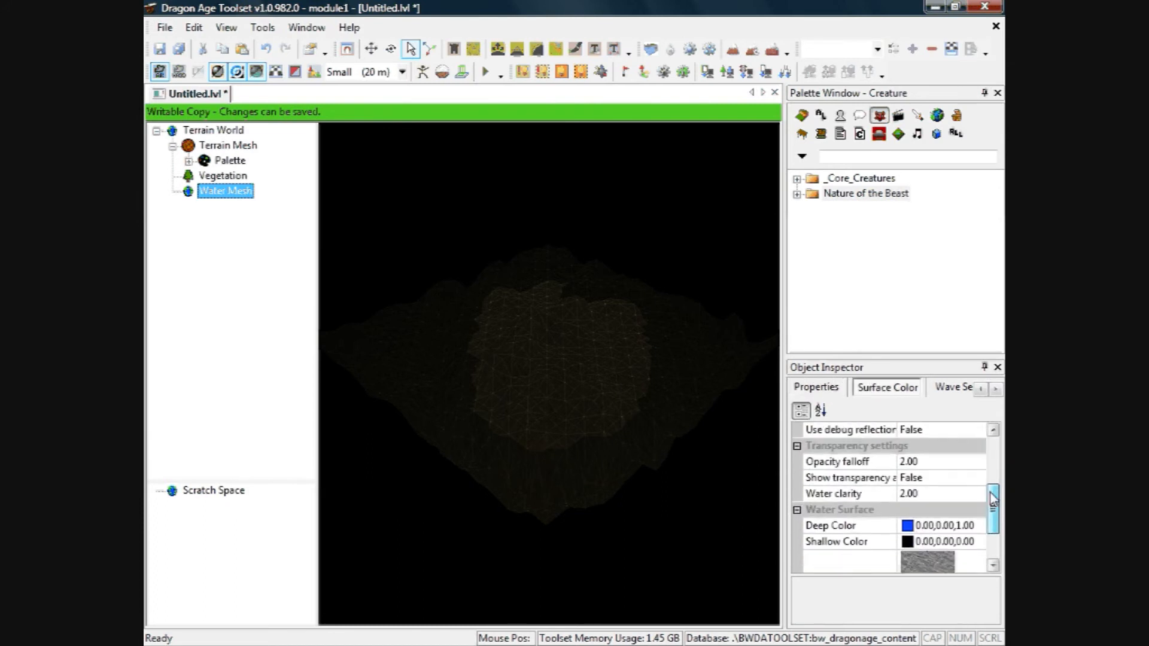
{"action": "scroll", "scroll_direction": "down", "scroll_amount": 3}
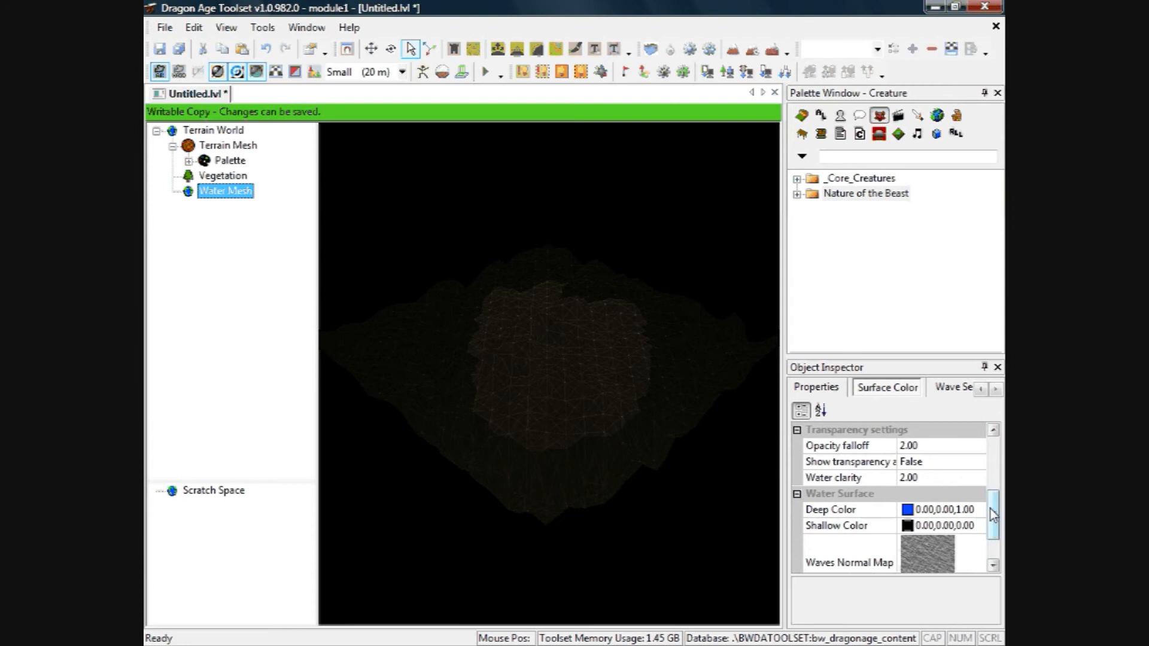
Show the water mesh's Wave Settings
{"action": "left_click", "coordinate": [912, 387]}
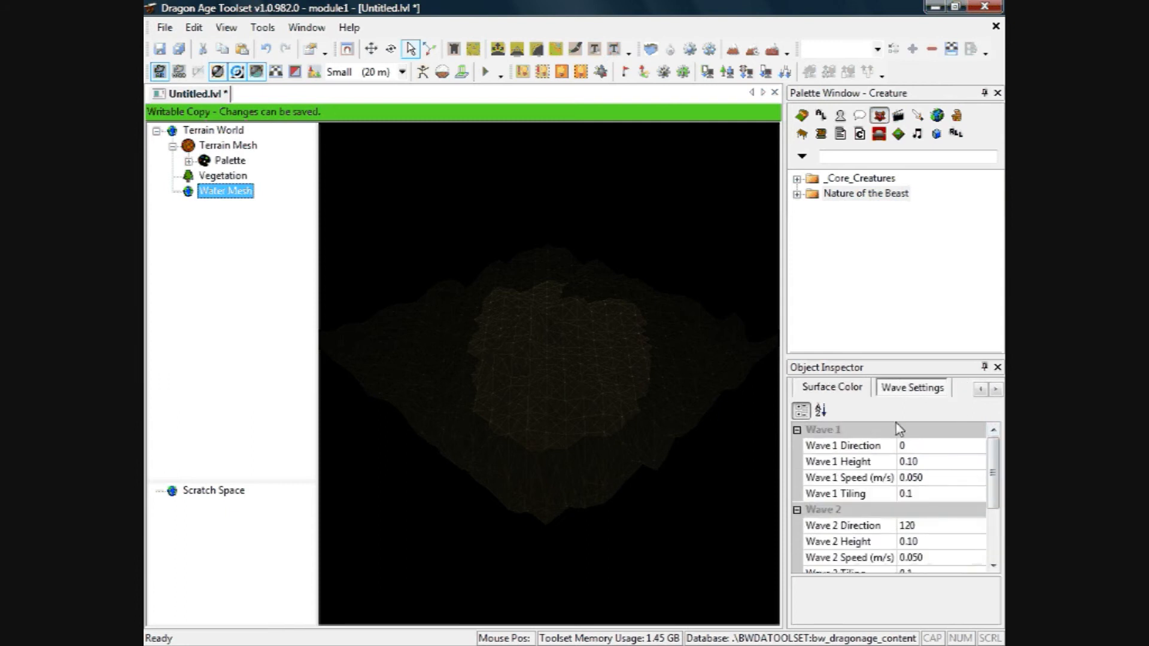
{"action": "scroll", "scroll_direction": "down", "scroll_amount": 3}
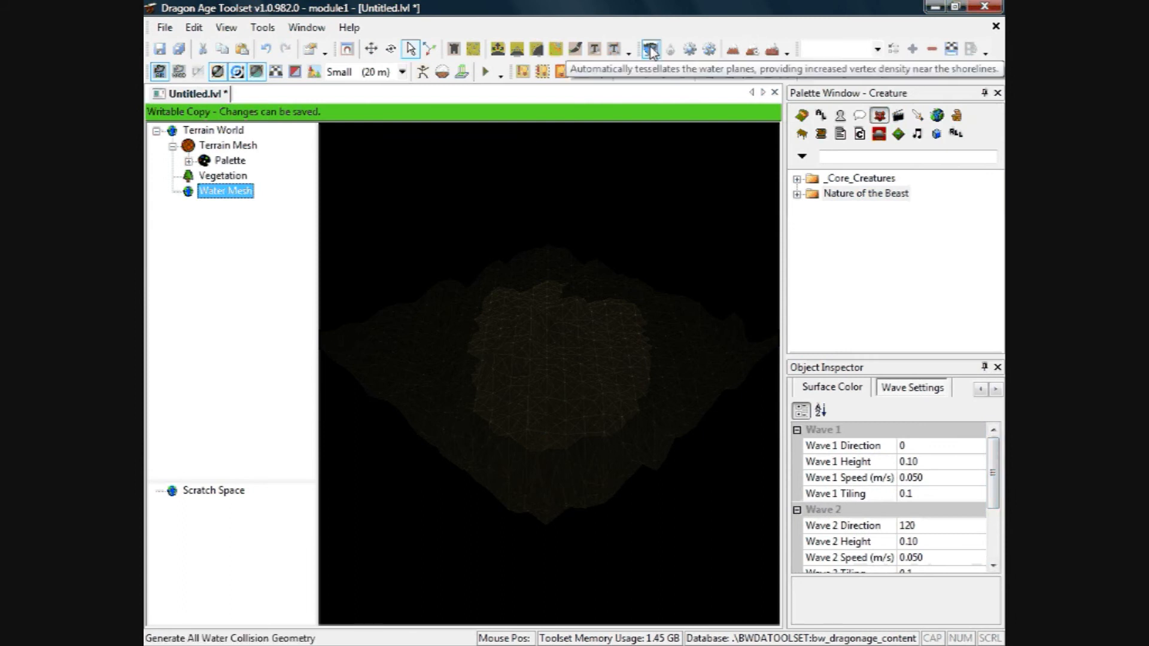
{"action": "mouse_move", "coordinate": [688, 49]}
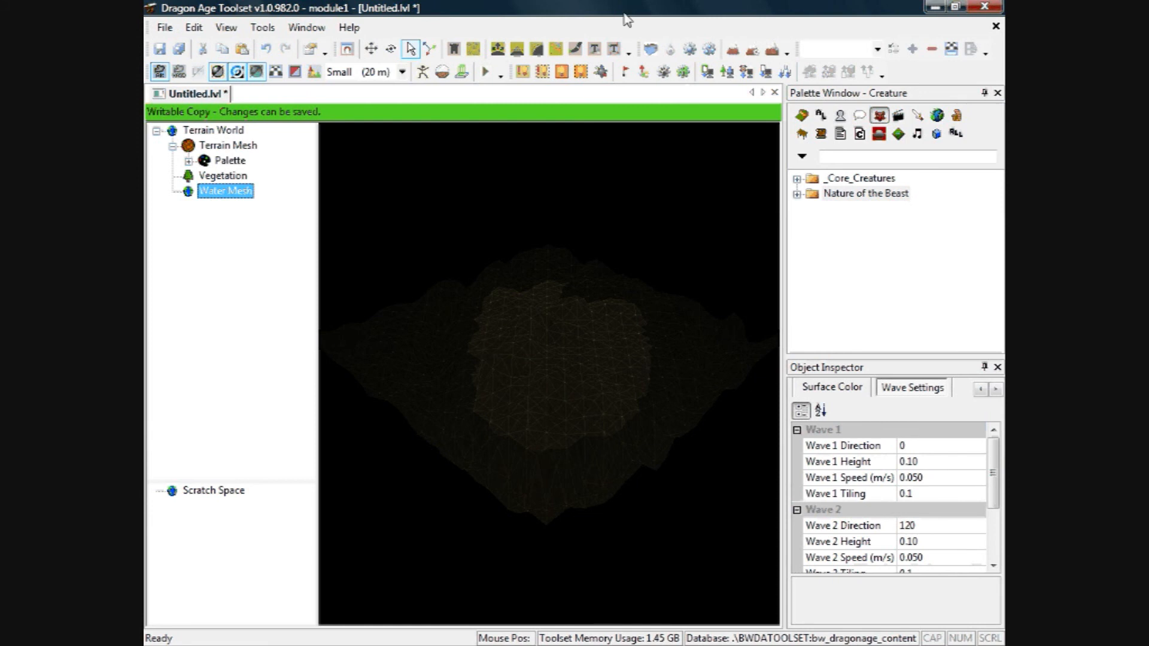
{"action": "mouse_move", "coordinate": [636, 277]}
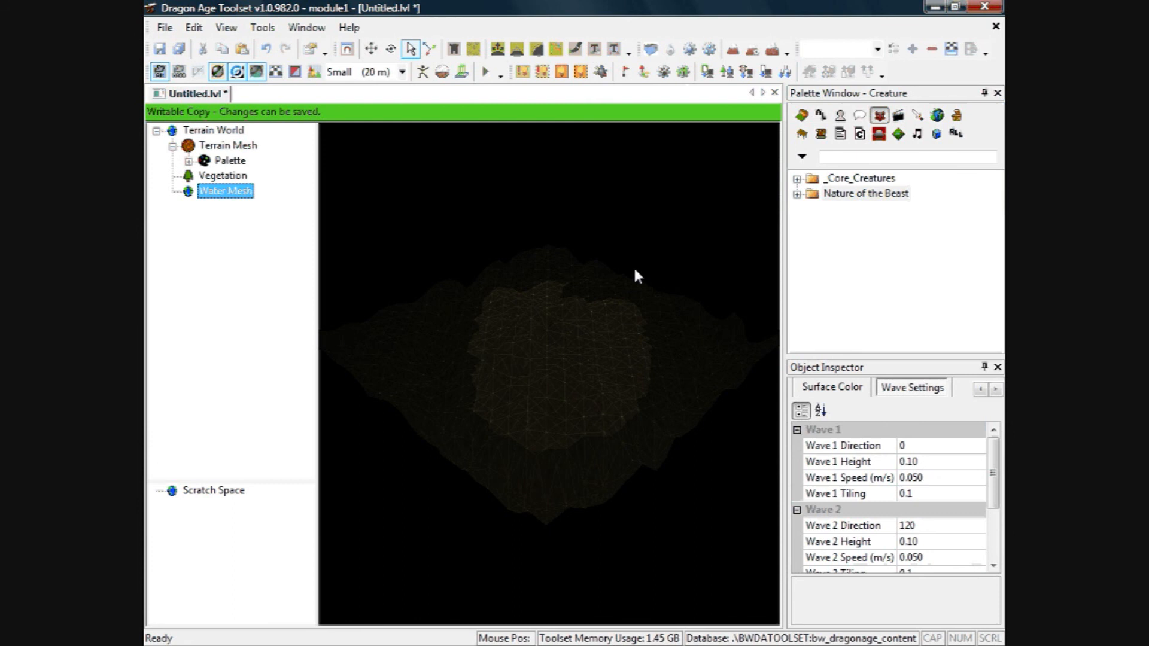
{"action": "mouse_move", "coordinate": [653, 7]}
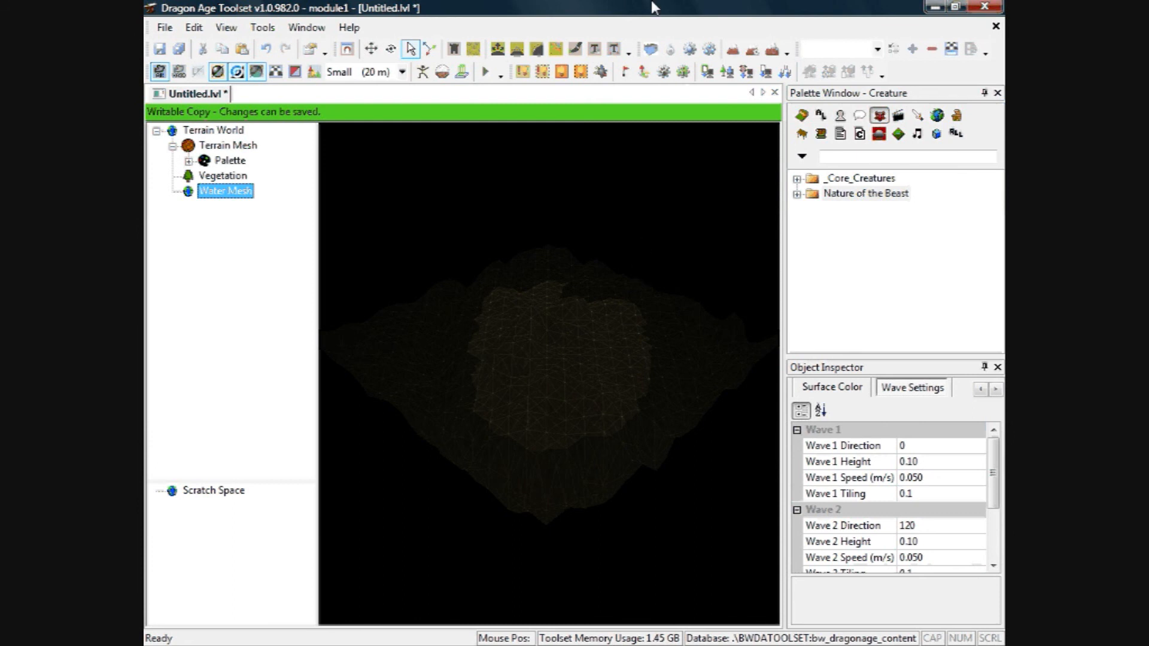